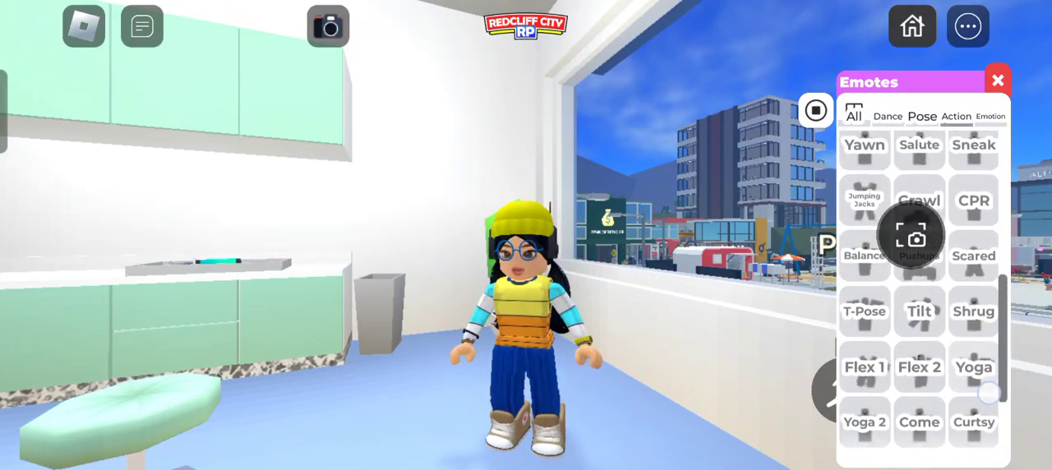
Close the Emotes panel and pull down Android quick settings to reach the Screen recording controls.
{"action": "left_click", "coordinate": [997, 79]}
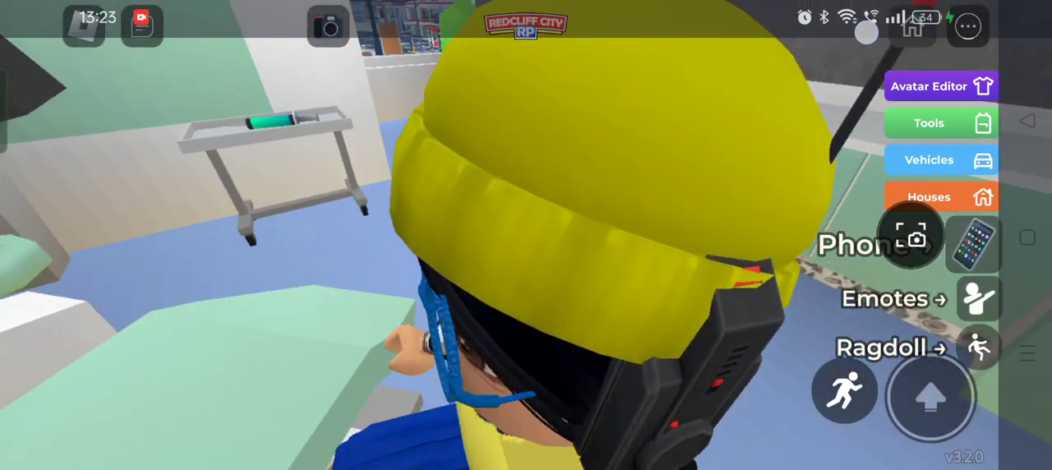
{"action": "scroll", "scroll_direction": "down", "scroll_amount": 3}
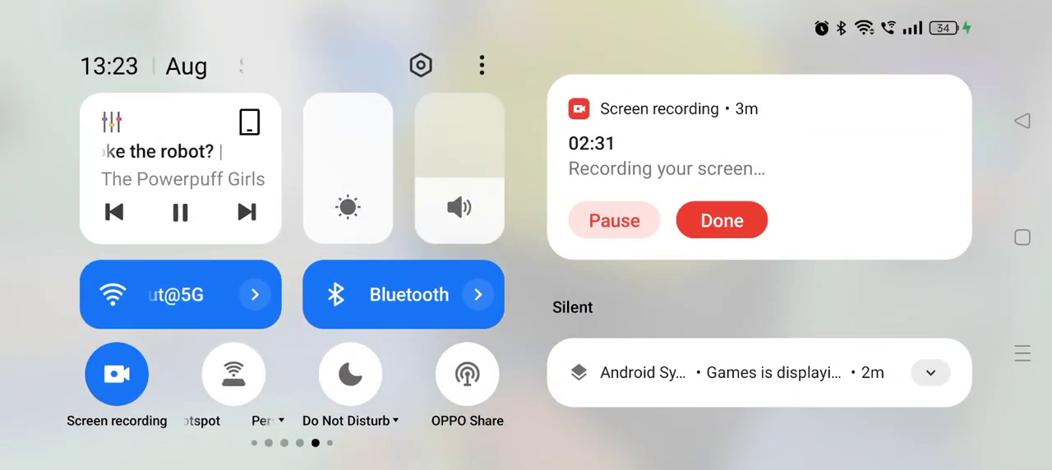